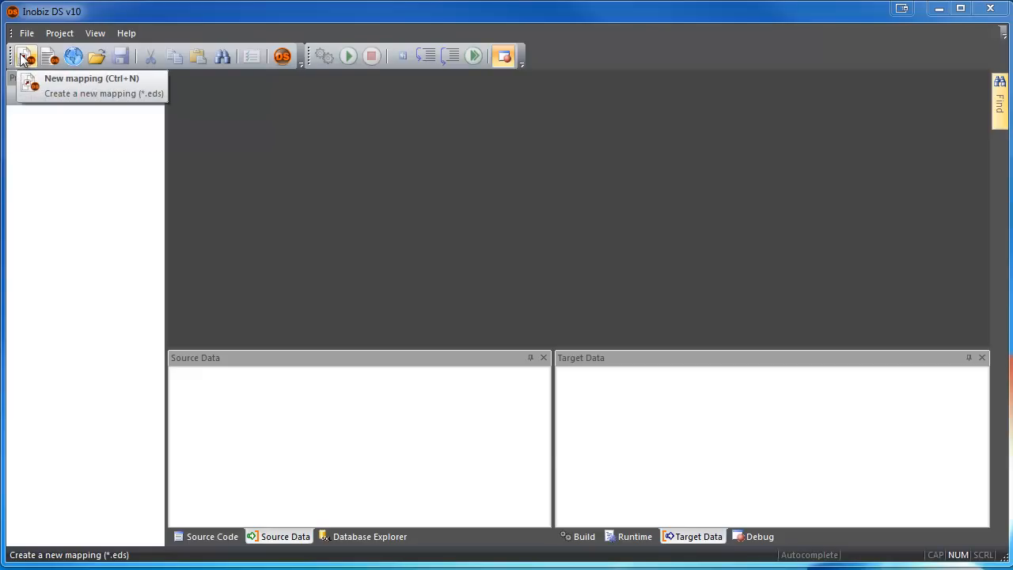
Step: Create a new mapping with Flat File as source format and XML as target format
{"action": "left_click", "coordinate": [91, 78]}
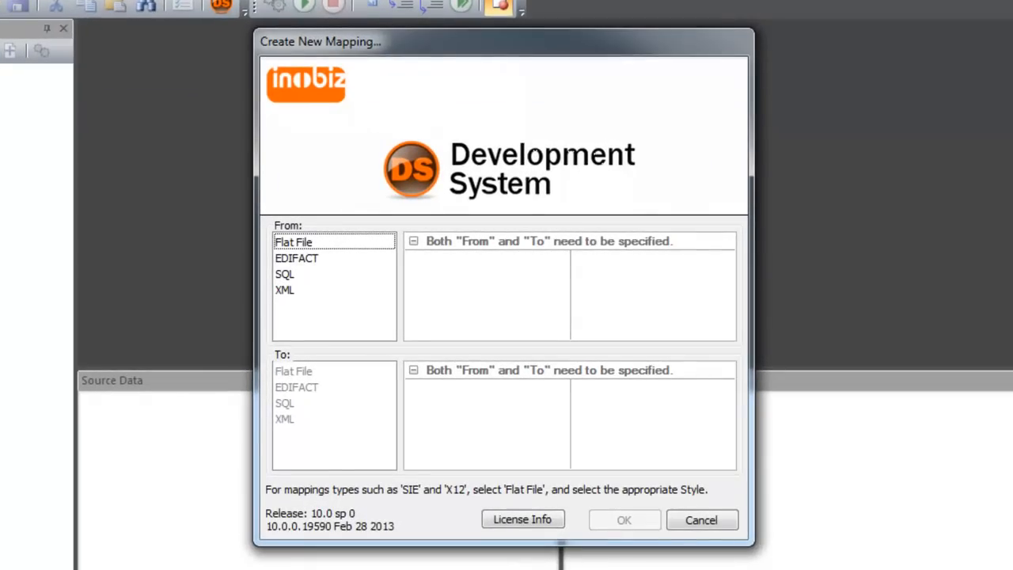
{"action": "left_click", "coordinate": [294, 242]}
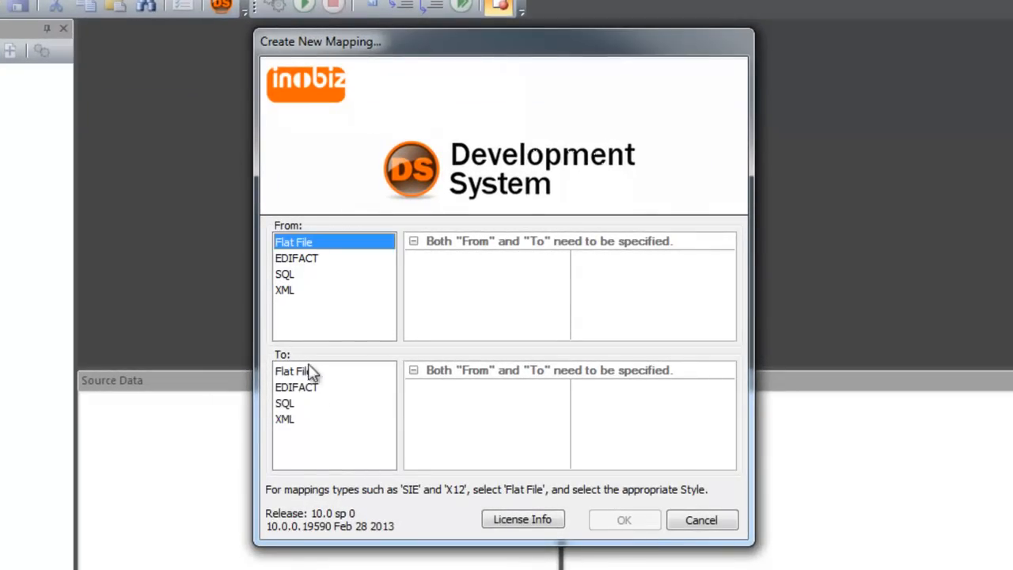
{"action": "left_click", "coordinate": [284, 419]}
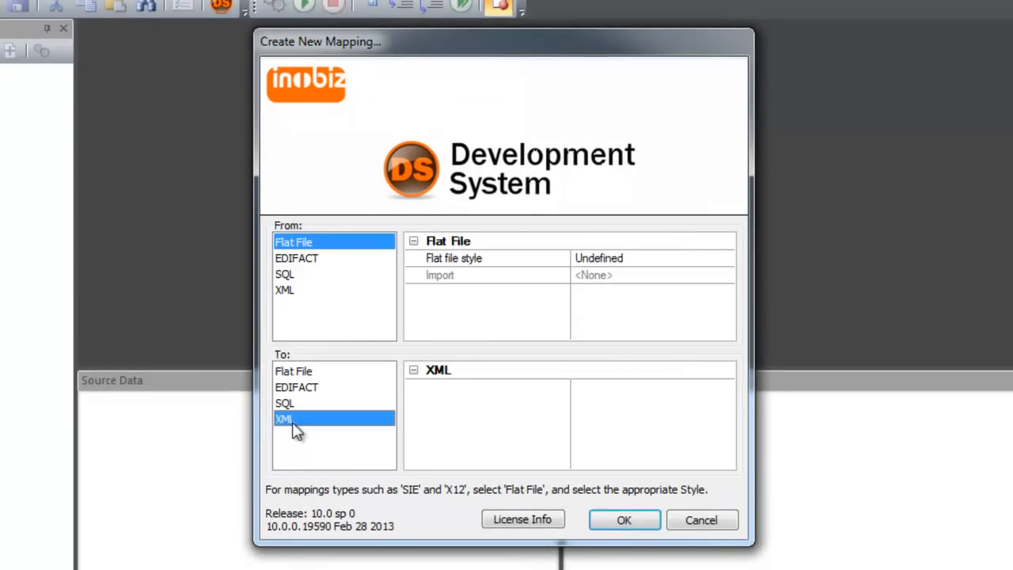
{"action": "left_click", "coordinate": [623, 520]}
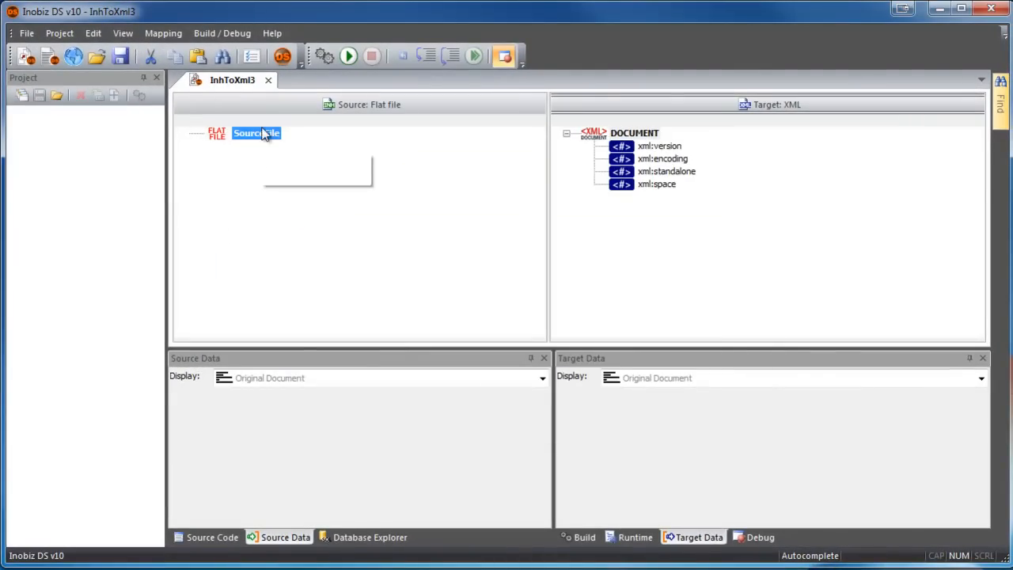
{"action": "mouse_move", "coordinate": [256, 132]}
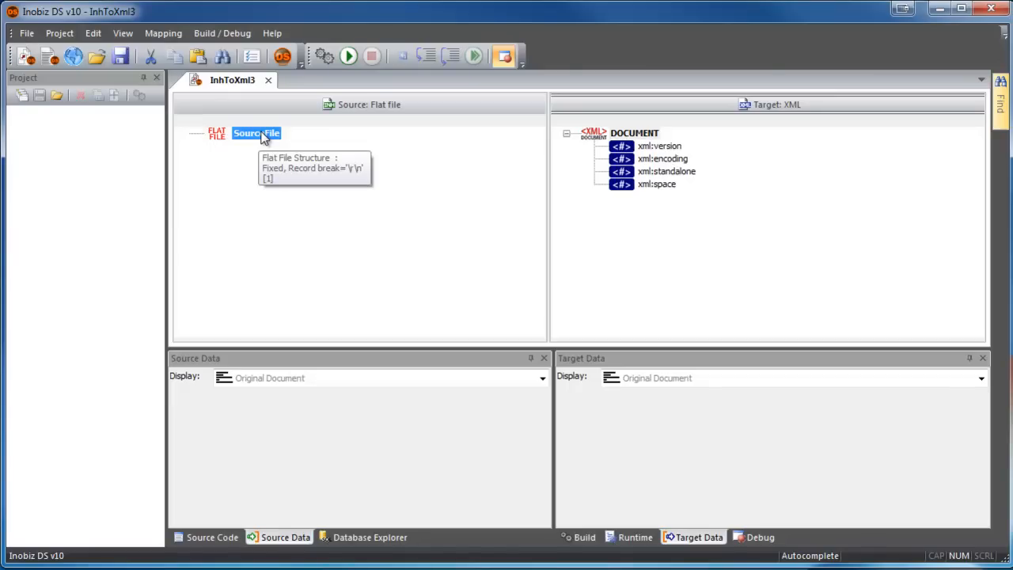
Step: Add a child record OrderHead with identifier OH under SourceFile
{"action": "right_click", "coordinate": [256, 132]}
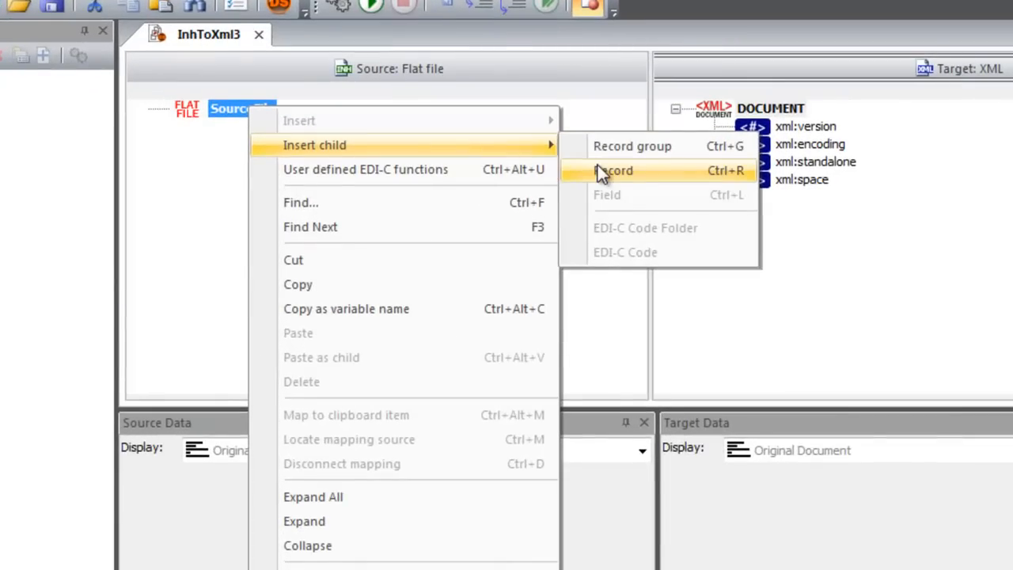
{"action": "left_click", "coordinate": [616, 170]}
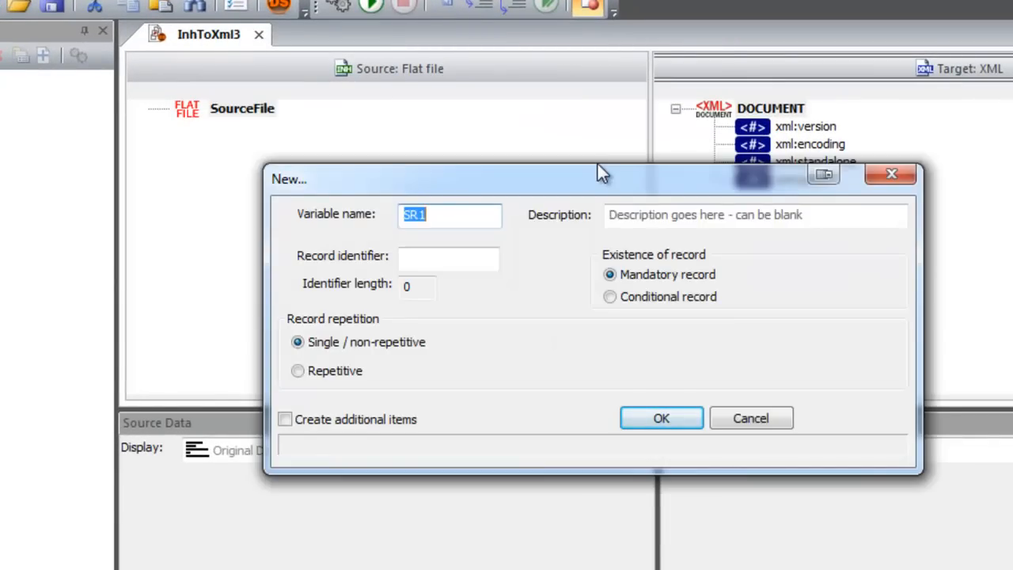
{"action": "type", "text": "OrderHead"}
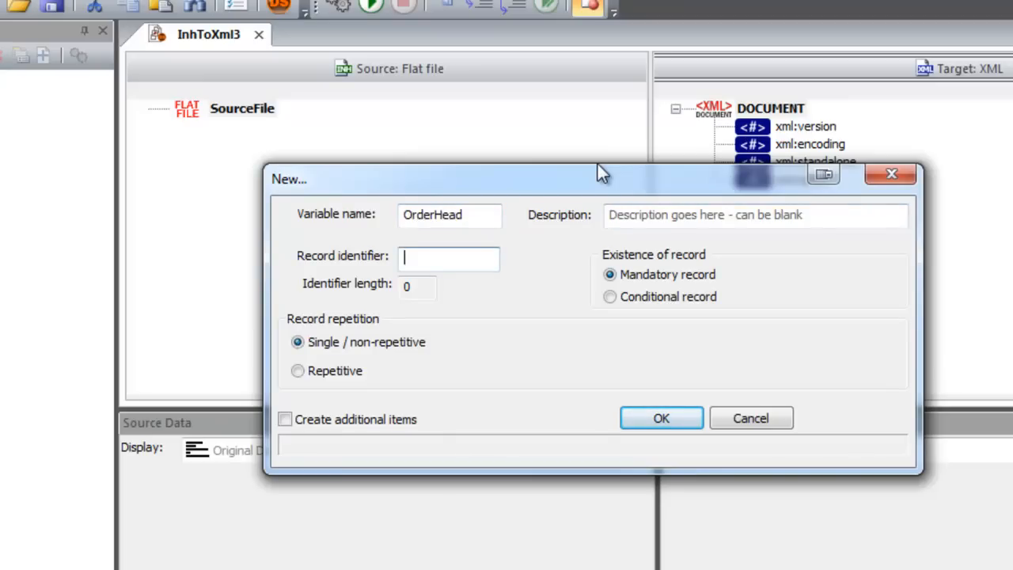
{"action": "type", "text": "OH"}
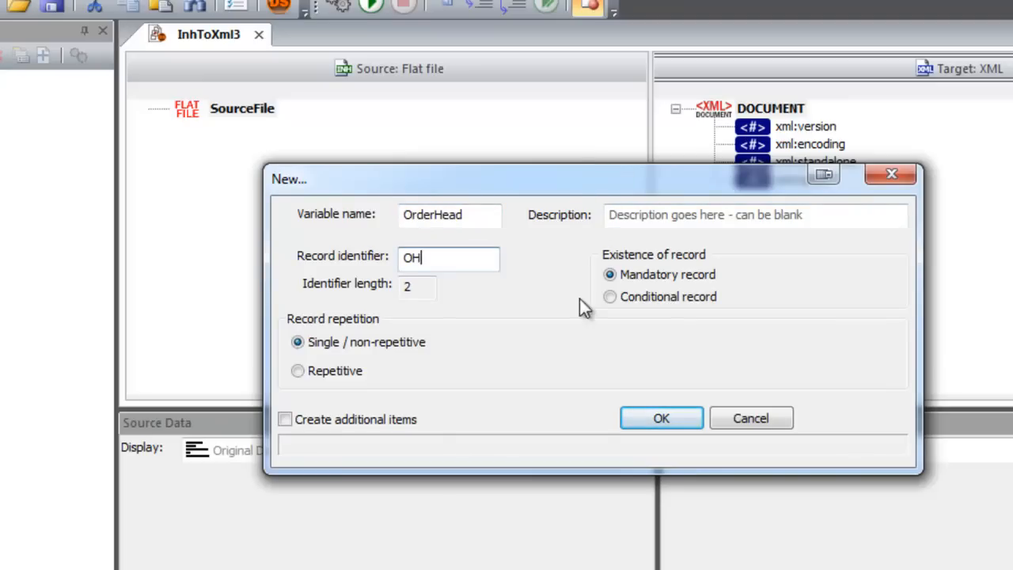
{"action": "left_click", "coordinate": [660, 418]}
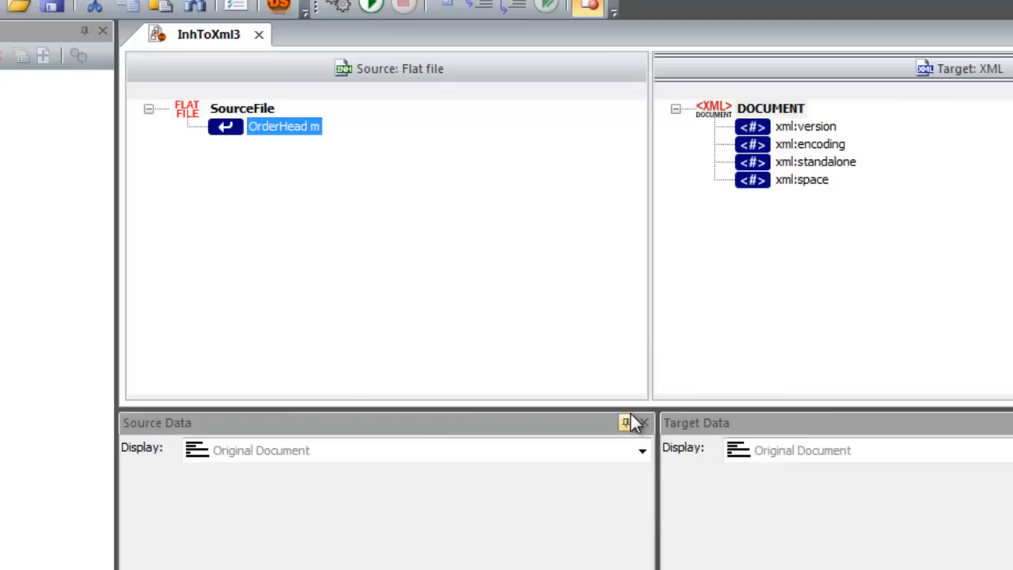
{"action": "mouse_move", "coordinate": [283, 127]}
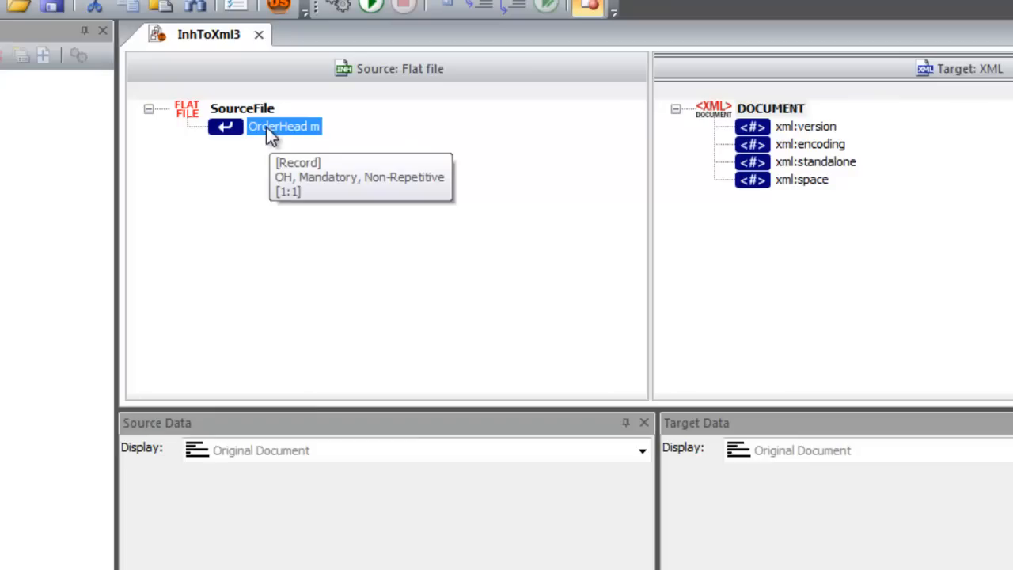
Step: Add a child field Company with max length 6 under OrderHead
{"action": "right_click", "coordinate": [283, 125]}
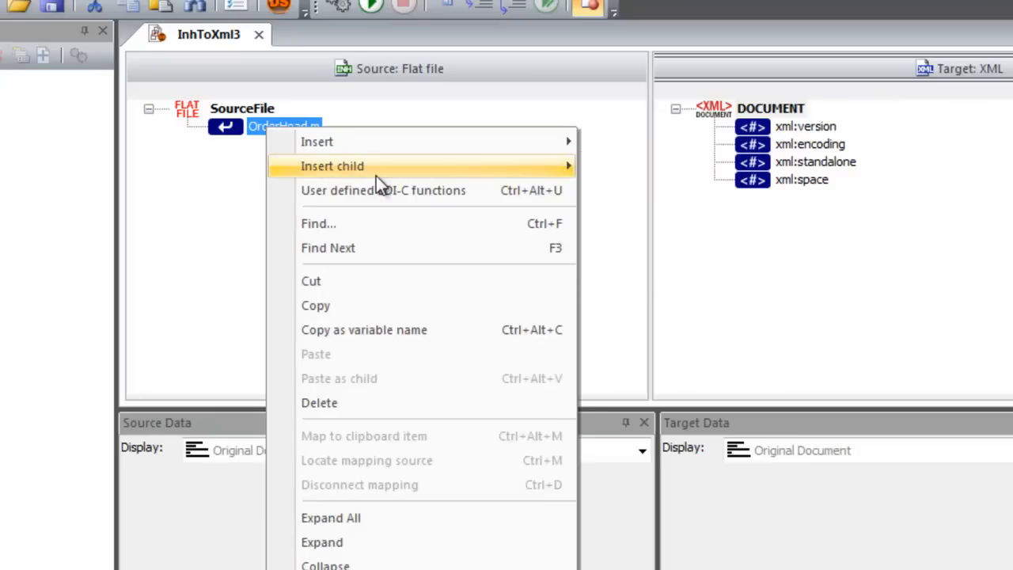
{"action": "left_click", "coordinate": [331, 165]}
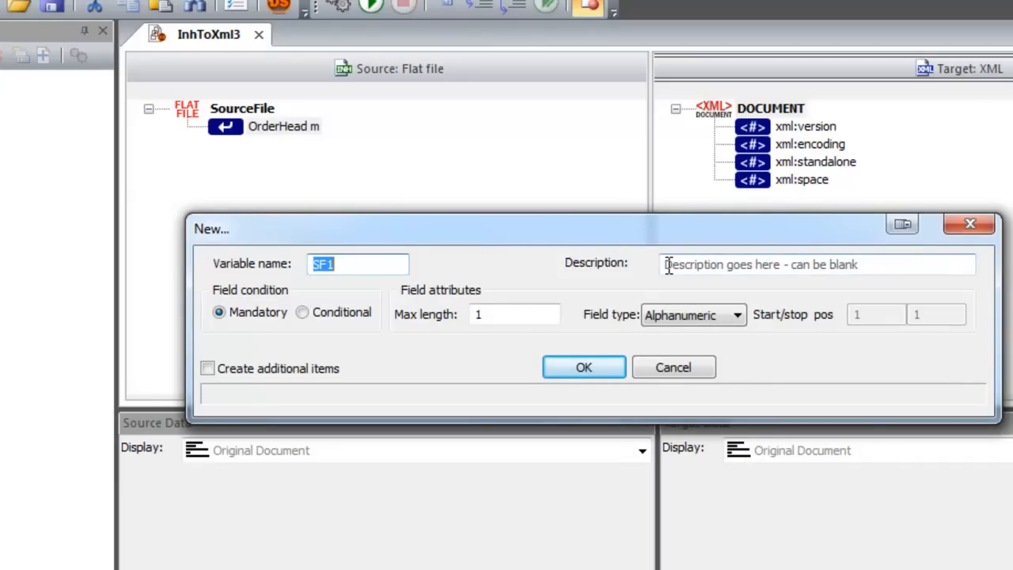
{"action": "type", "text": "Company"}
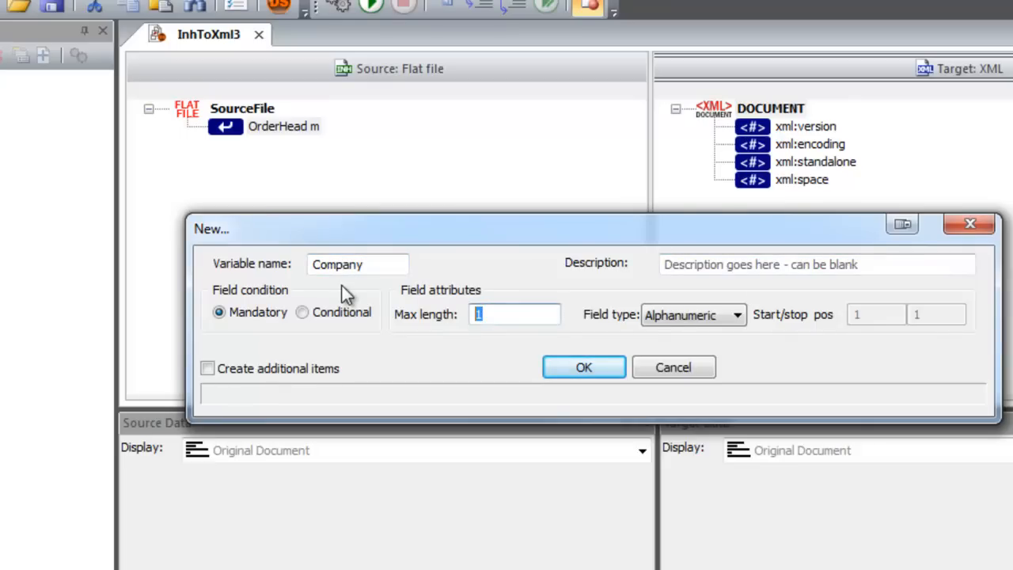
{"action": "type", "text": "6"}
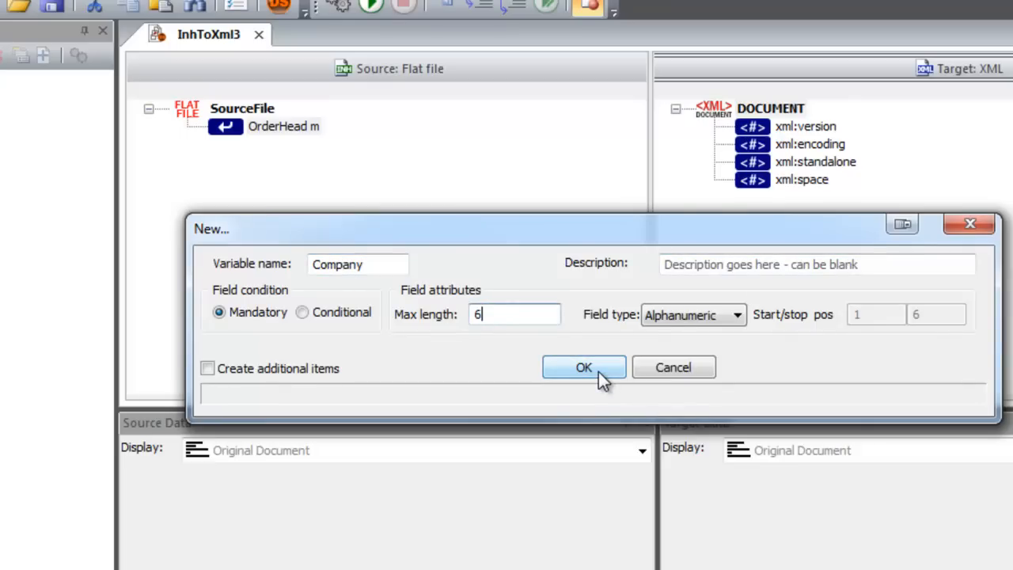
{"action": "left_click", "coordinate": [583, 366]}
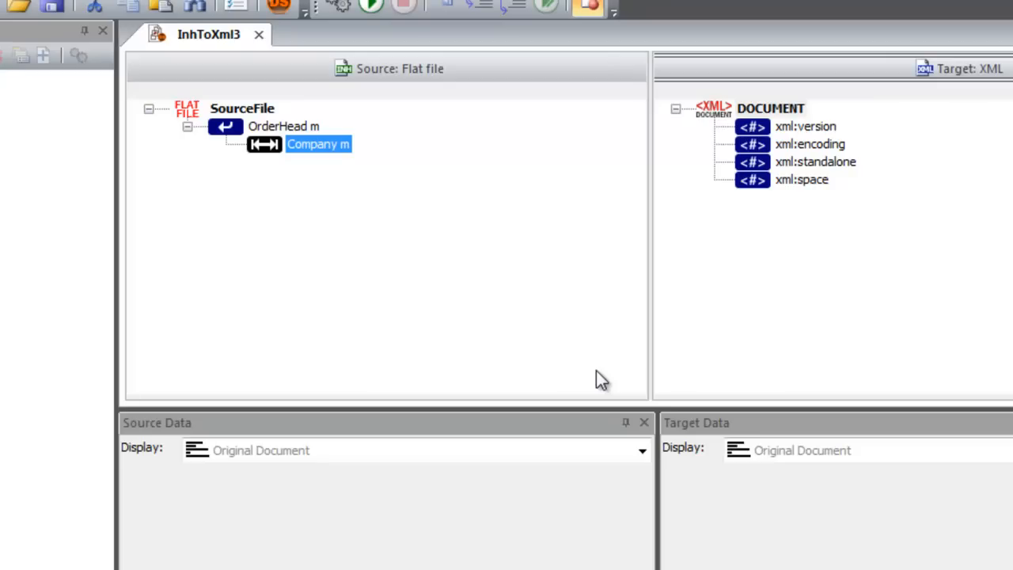
Step: Add a child record OrderRow with identifier OR under SourceFile, repetitive up to 10 times
{"action": "left_click", "coordinate": [242, 108]}
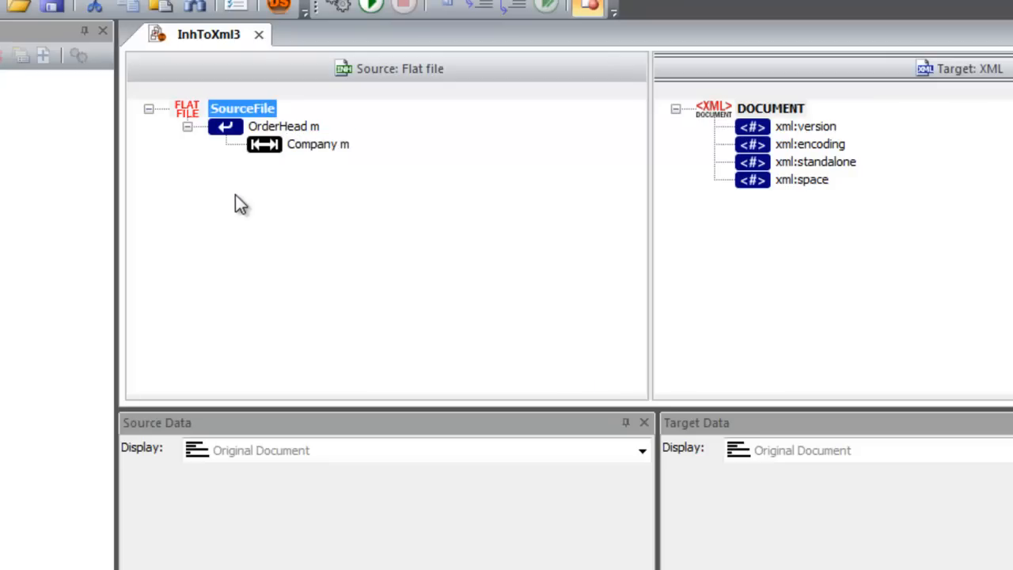
{"action": "right_click", "coordinate": [242, 108]}
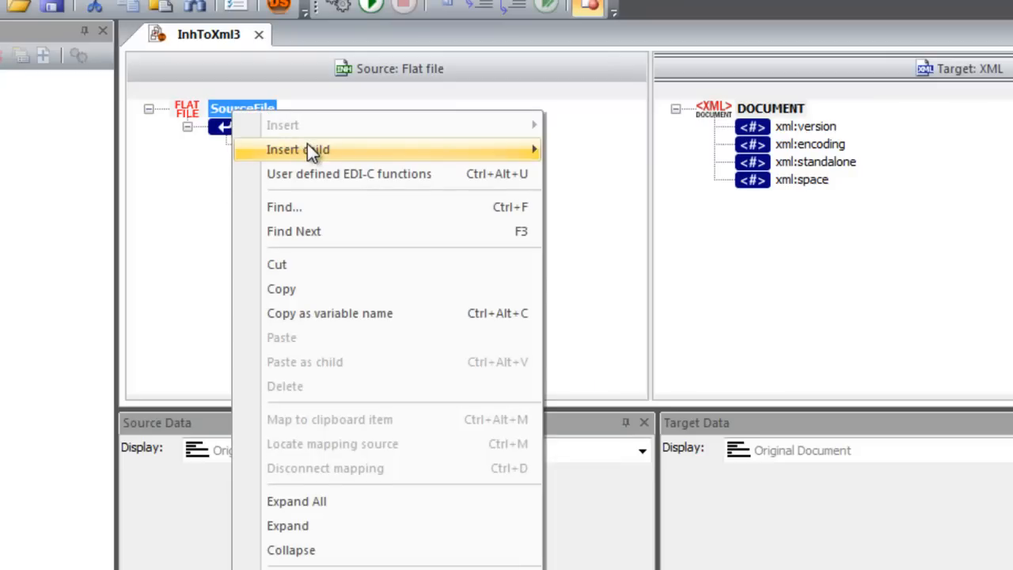
{"action": "left_click", "coordinate": [296, 149]}
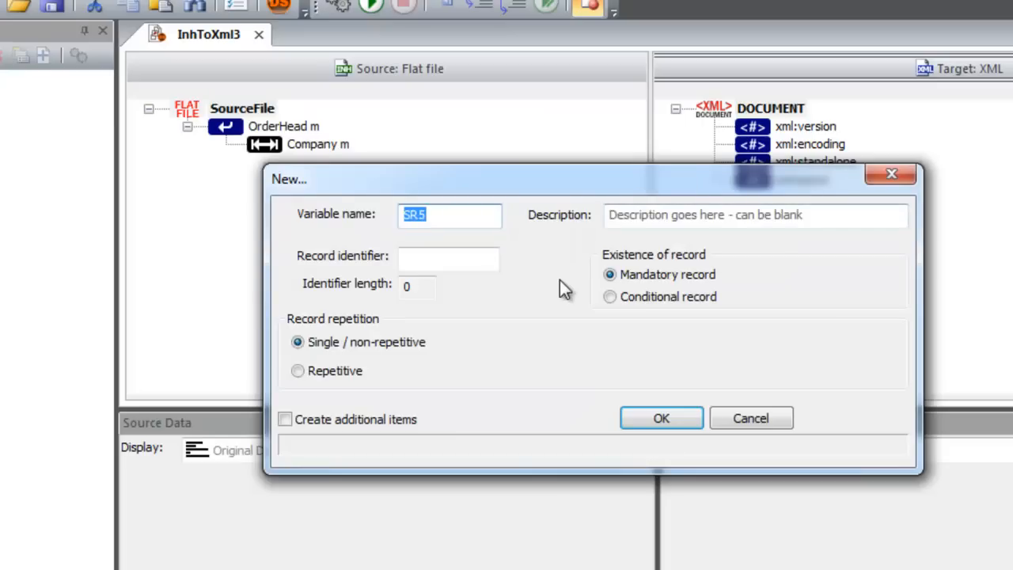
{"action": "type", "text": "OrderRow"}
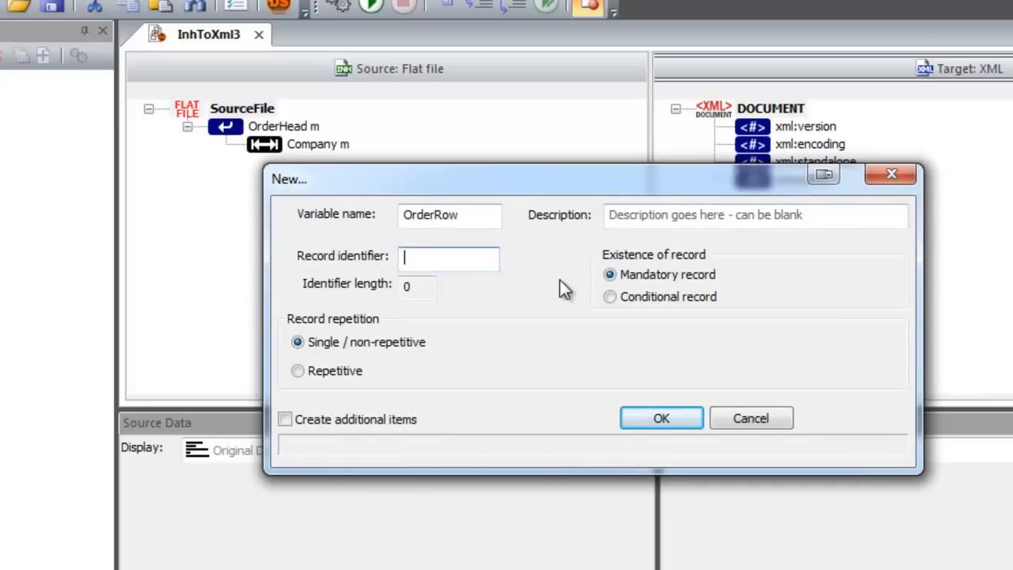
{"action": "type", "text": "OR"}
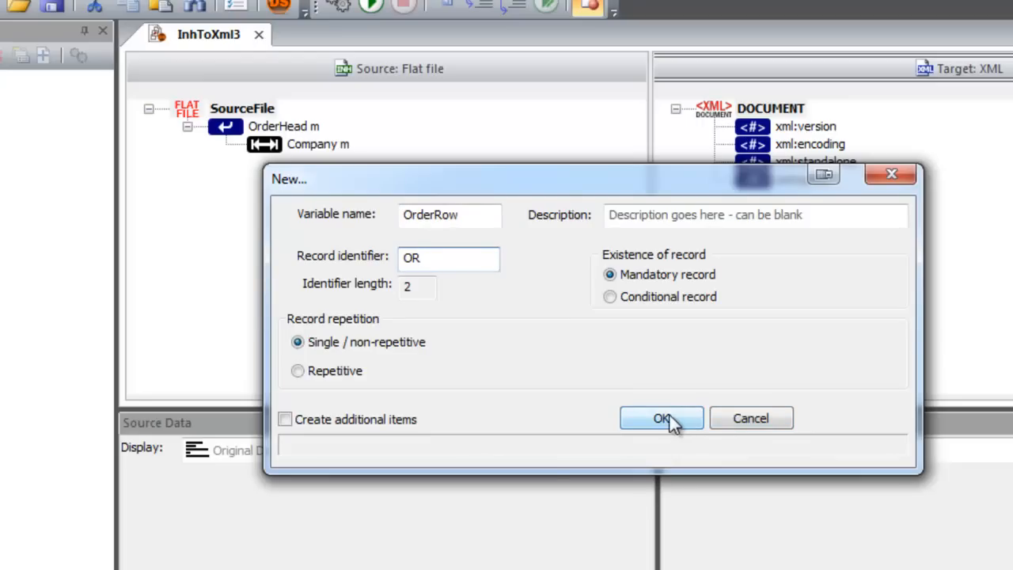
{"action": "left_click", "coordinate": [297, 370]}
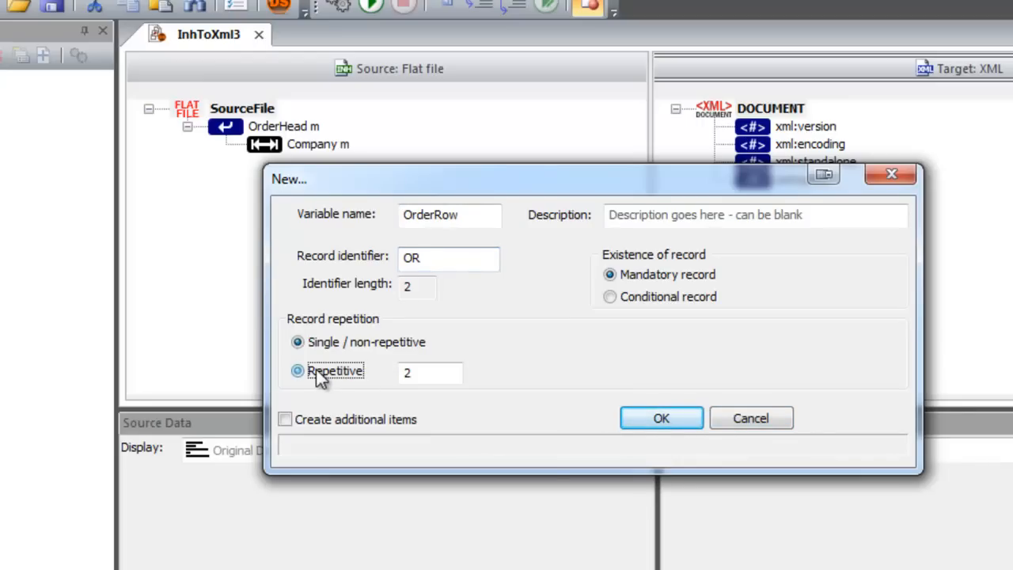
{"action": "left_click", "coordinate": [297, 370]}
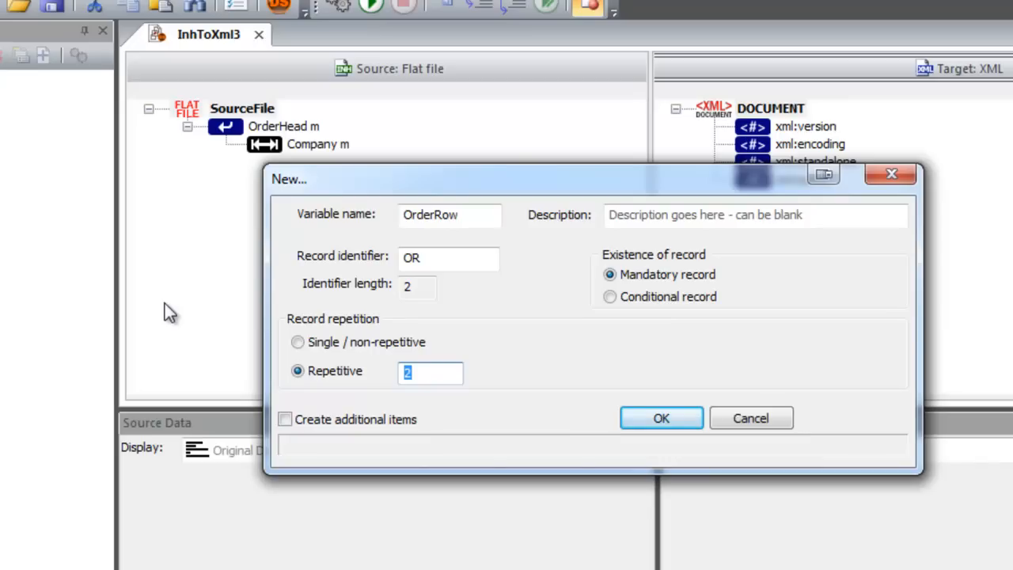
{"action": "type", "text": "10"}
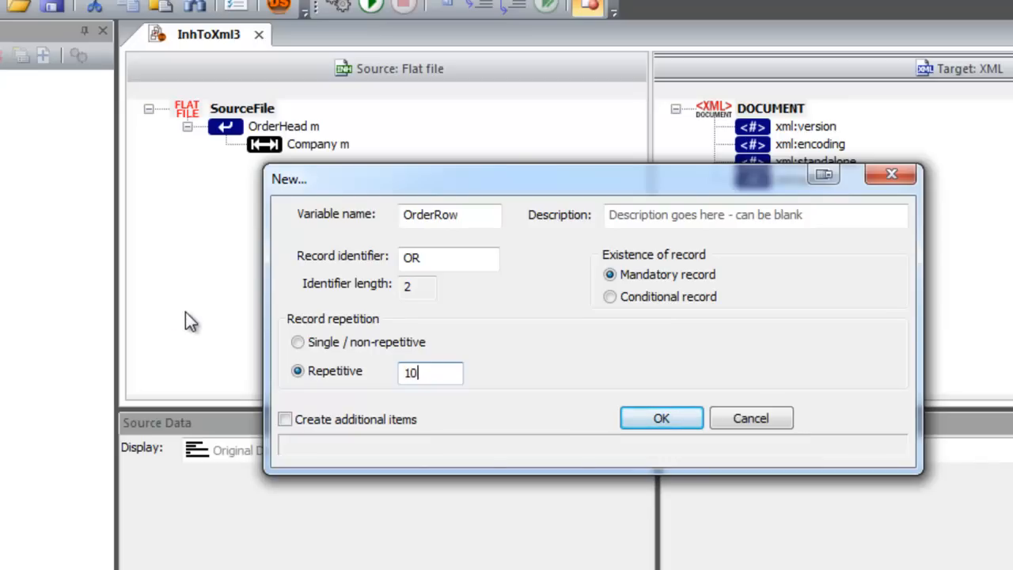
{"action": "left_click", "coordinate": [660, 418]}
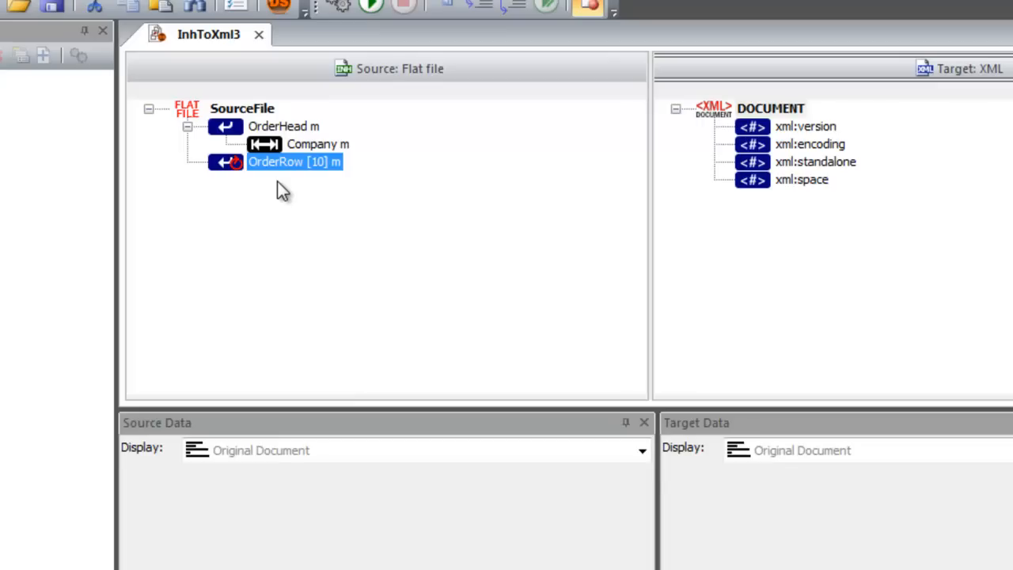
{"action": "mouse_move", "coordinate": [277, 170]}
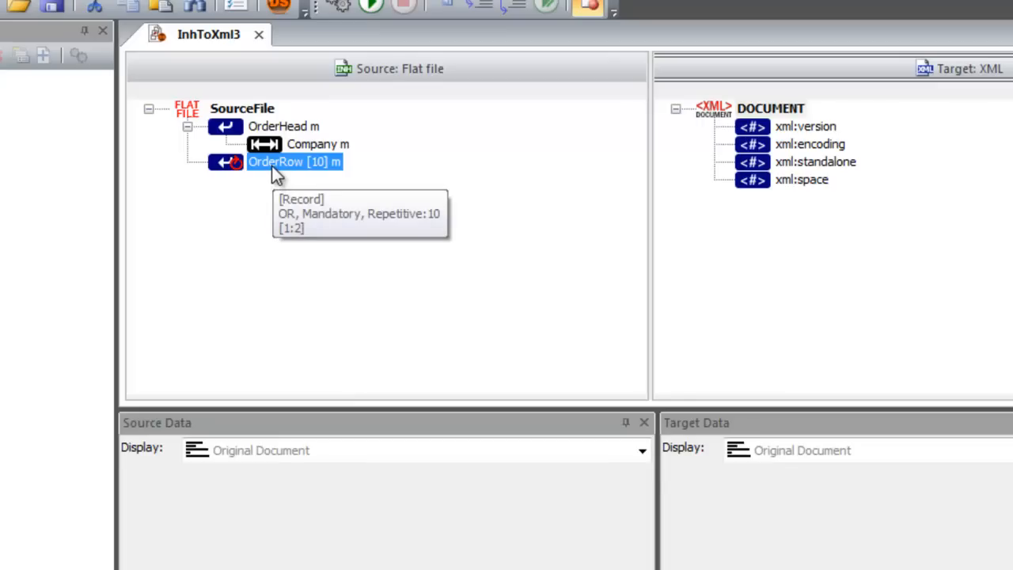
{"action": "mouse_move", "coordinate": [297, 207]}
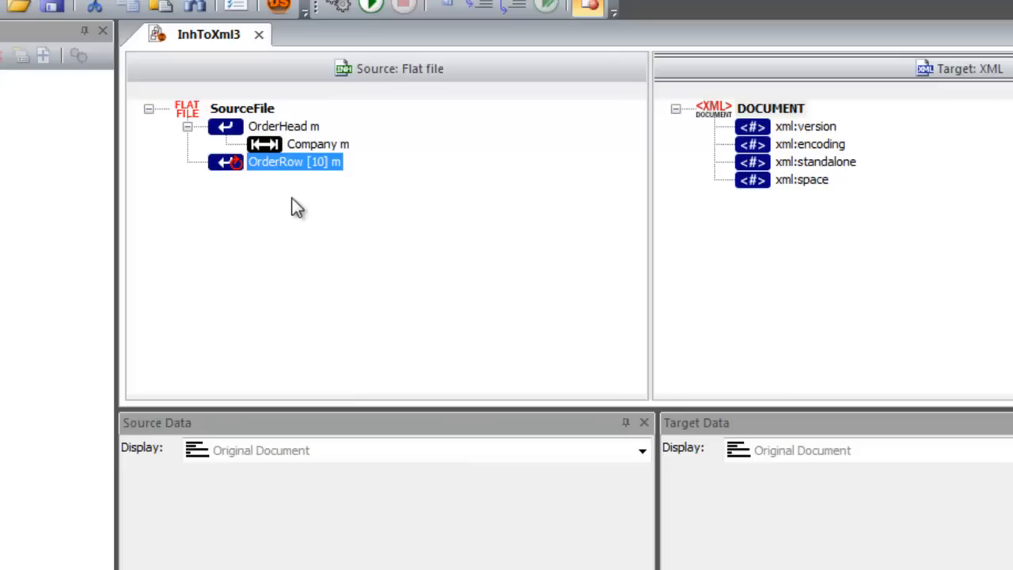
Step: Add a child field named Model under the OrderRow record
{"action": "right_click", "coordinate": [294, 161]}
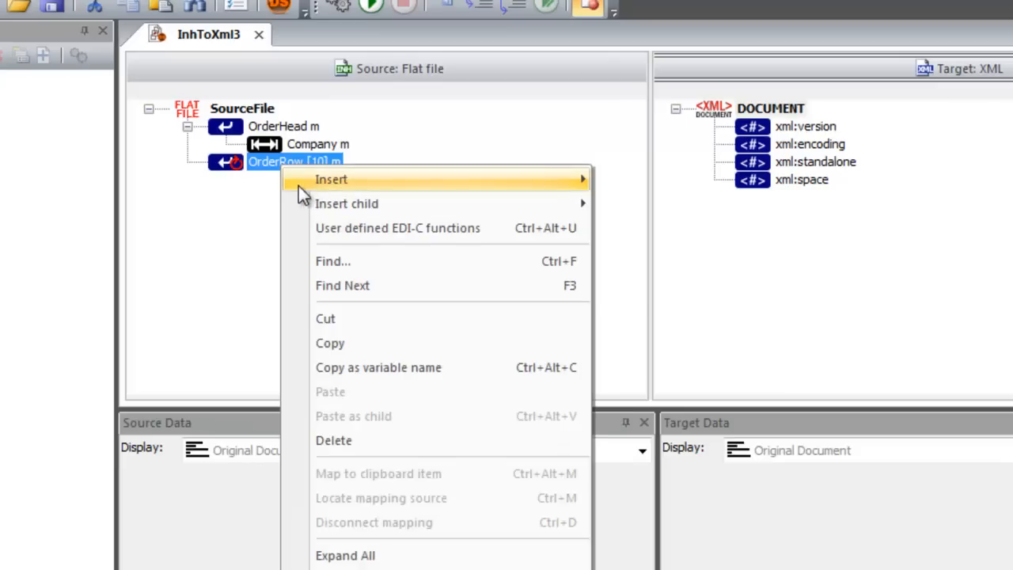
{"action": "left_click", "coordinate": [331, 179]}
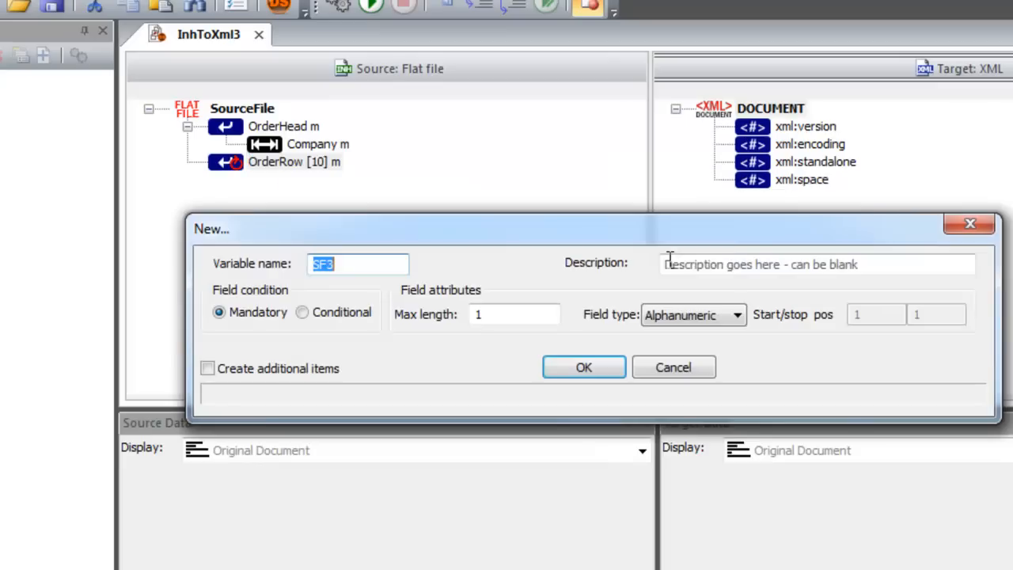
{"action": "type", "text": "Model"}
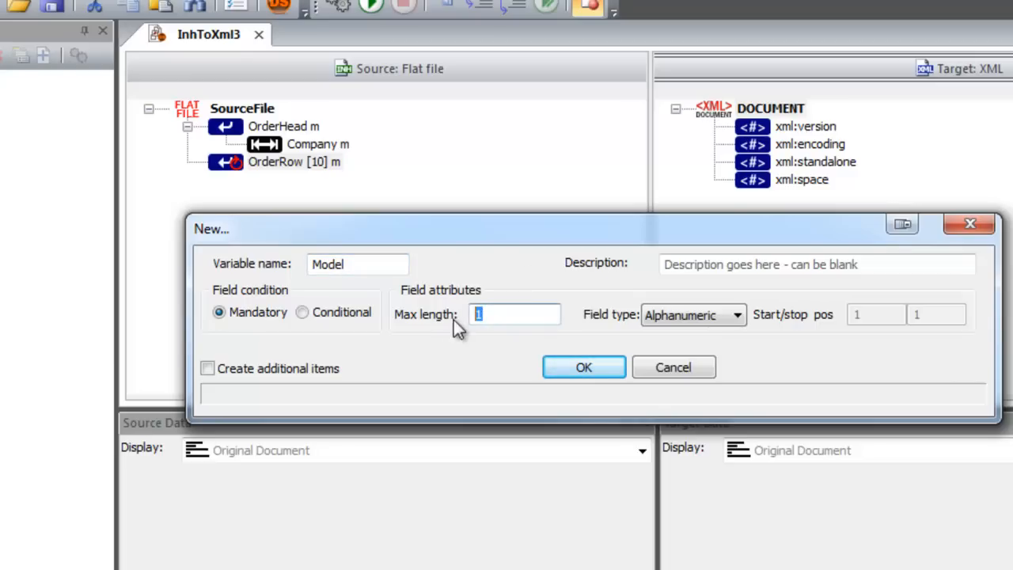
{"action": "left_click", "coordinate": [583, 366]}
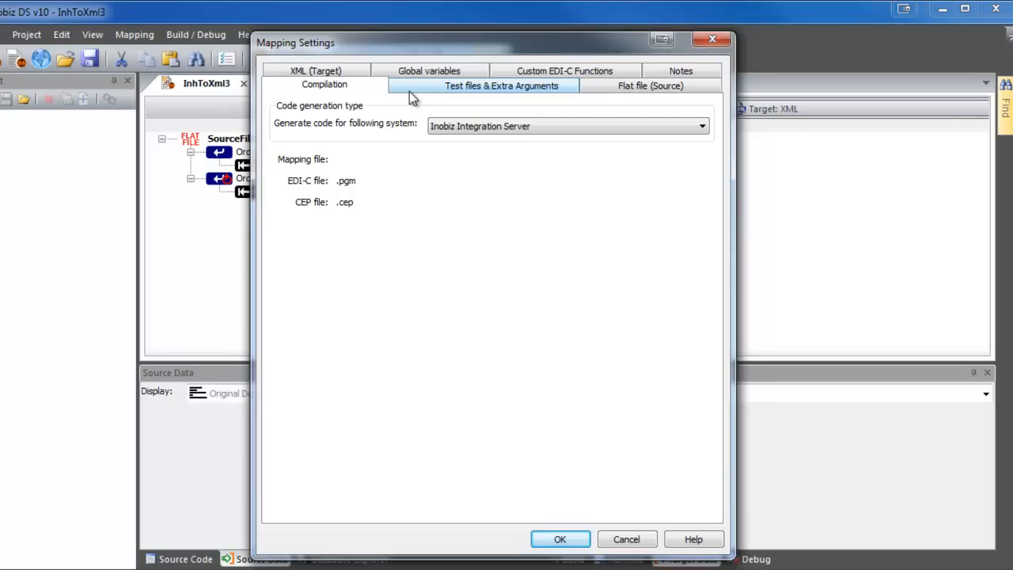
Step: Set the mapping's input test file to the external file C:\demo\orderin.txt
{"action": "left_click", "coordinate": [501, 85]}
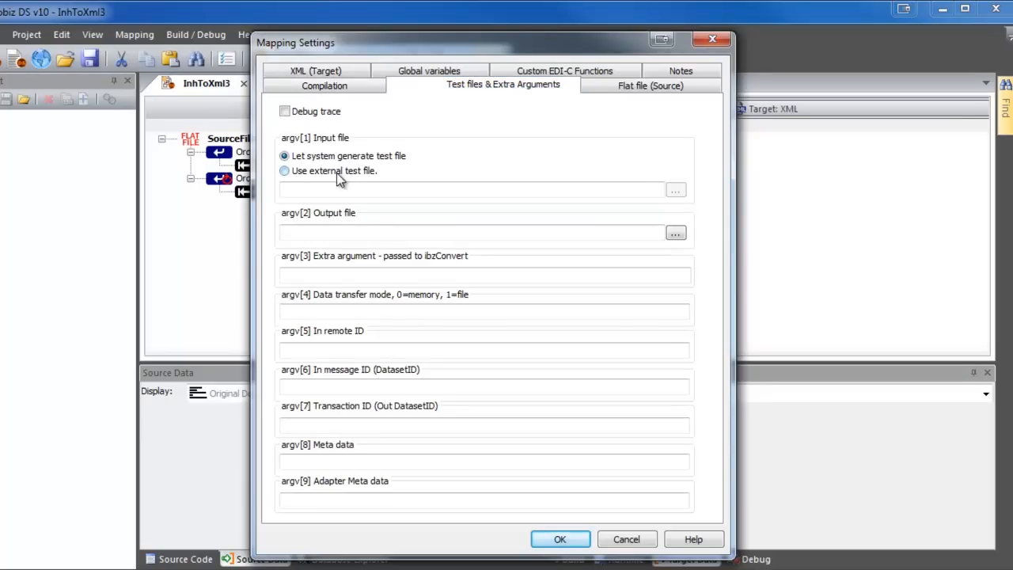
{"action": "left_click", "coordinate": [284, 171]}
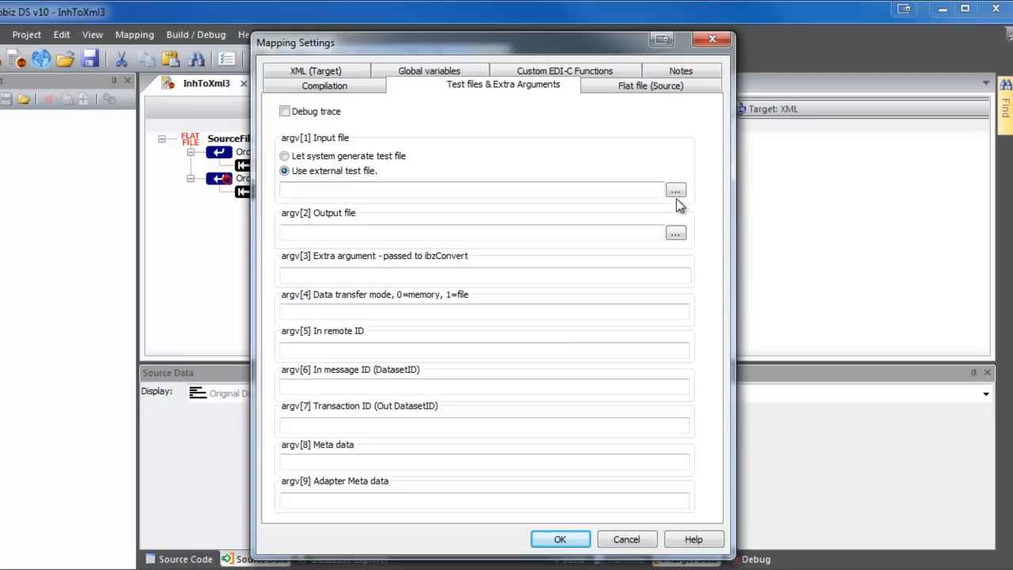
{"action": "left_click", "coordinate": [675, 190]}
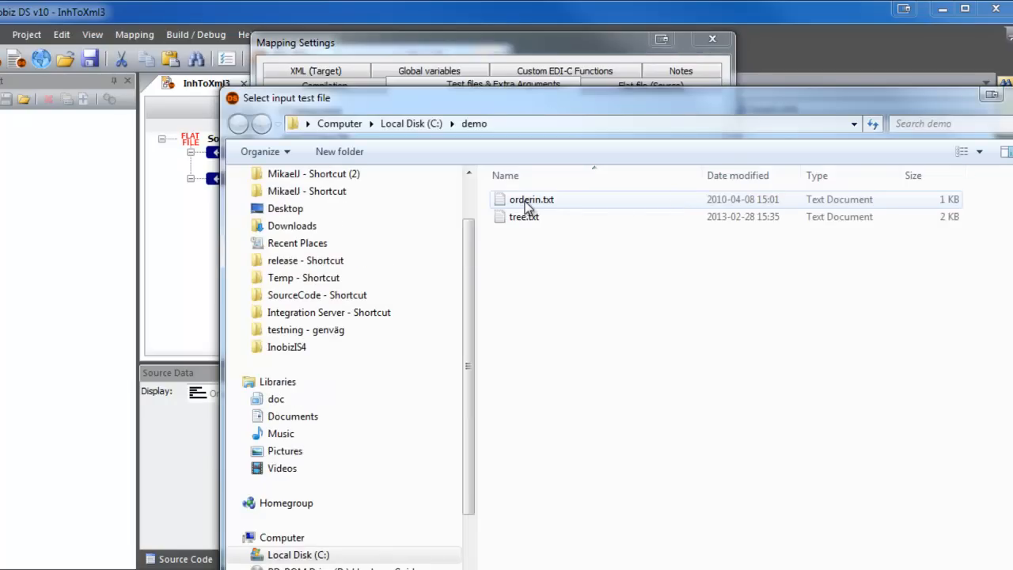
{"action": "double_click", "coordinate": [531, 199]}
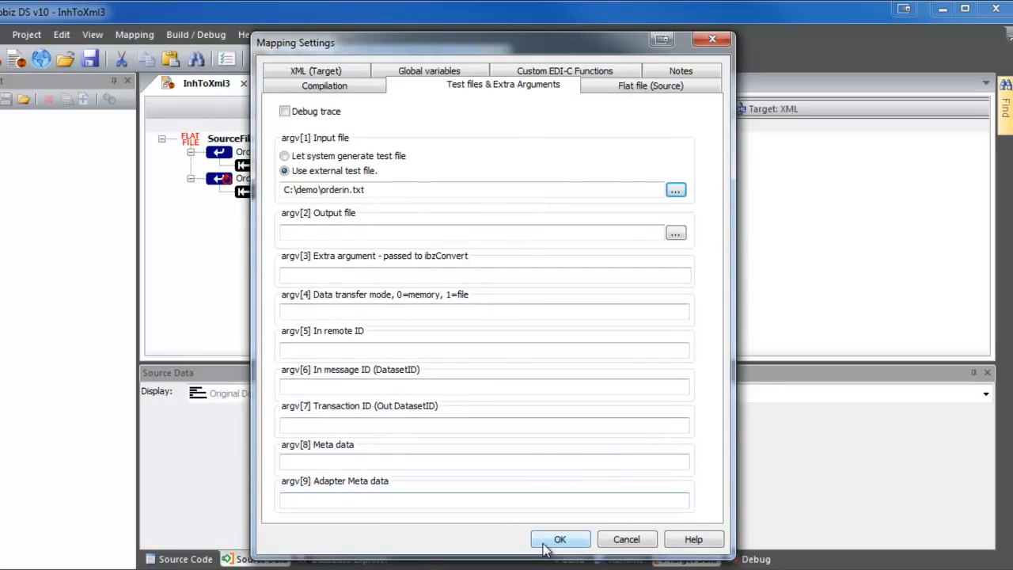
{"action": "left_click", "coordinate": [559, 539]}
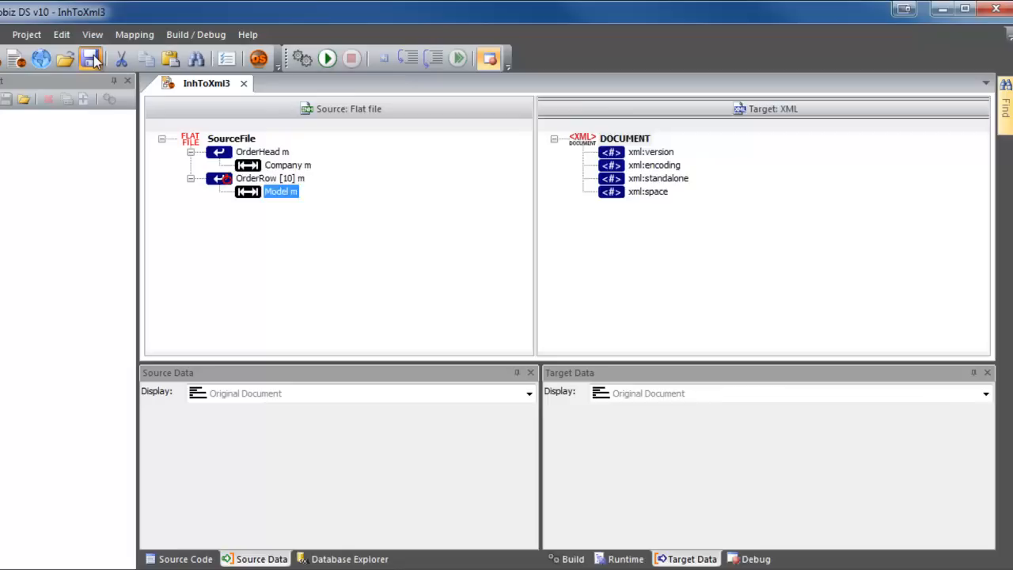
Step: Save the mapping as test.eds, run it, and display Source Data as Parsed Document
{"action": "left_click", "coordinate": [90, 59]}
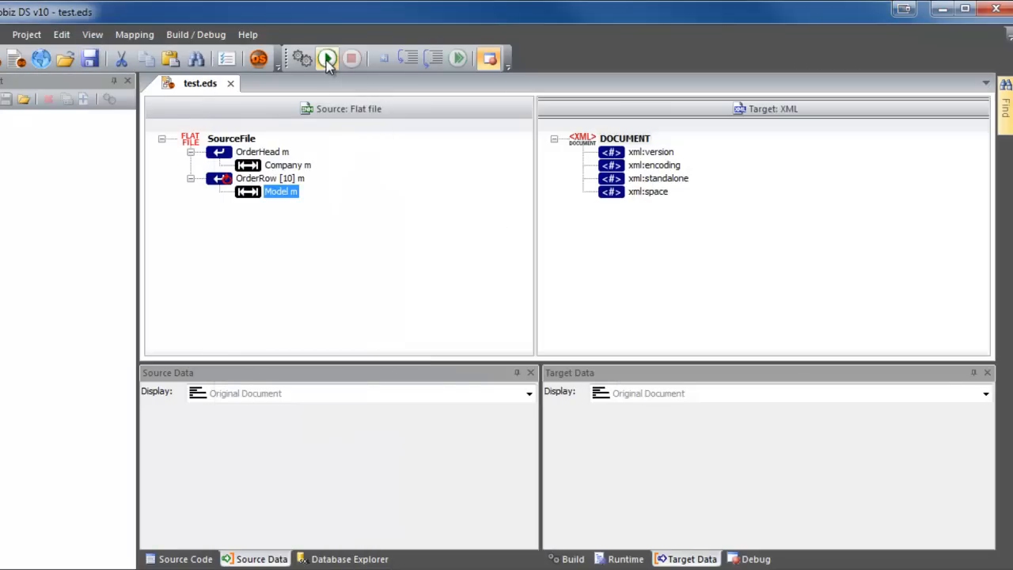
{"action": "left_click", "coordinate": [327, 59]}
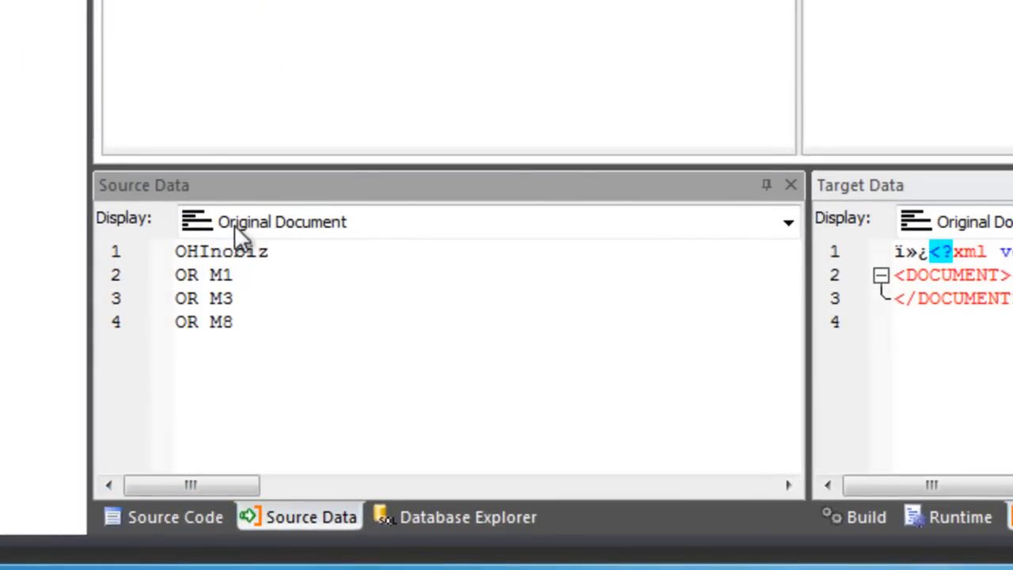
{"action": "left_click", "coordinate": [787, 221]}
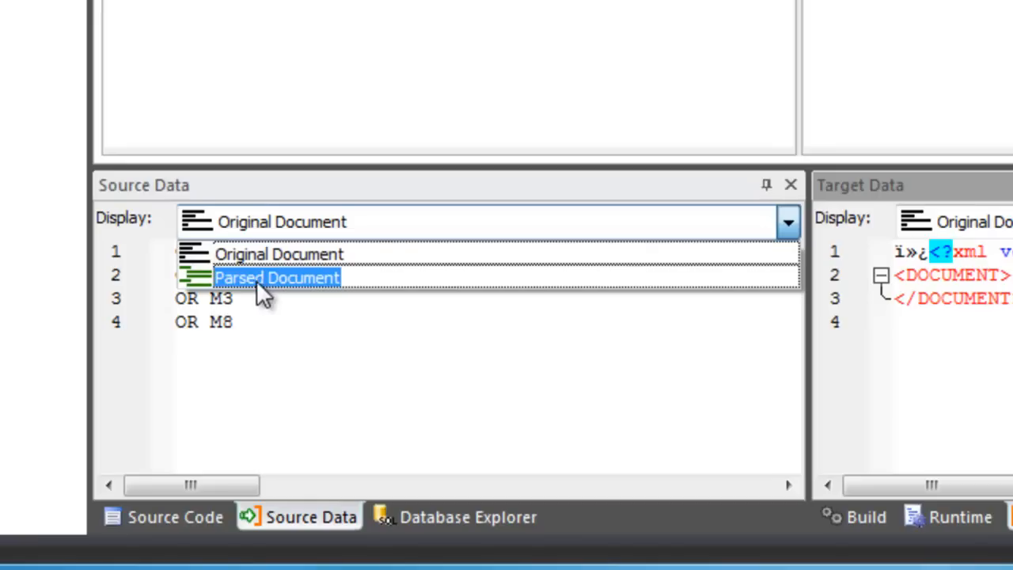
{"action": "left_click", "coordinate": [276, 276]}
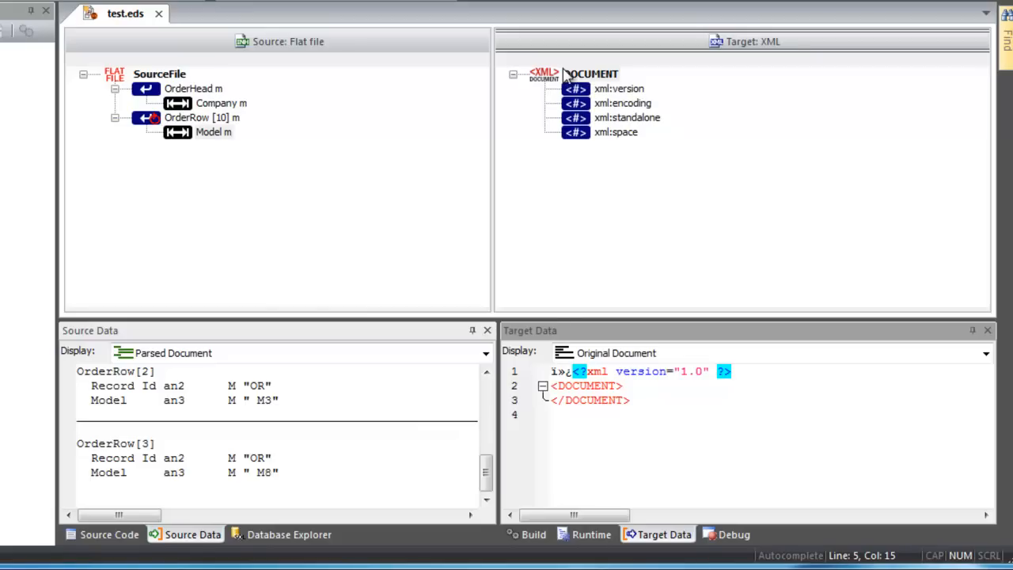
Step: Import the XML schema into the target DOCUMENT and expand the OrderHead and OrderRow elements
{"action": "right_click", "coordinate": [592, 74]}
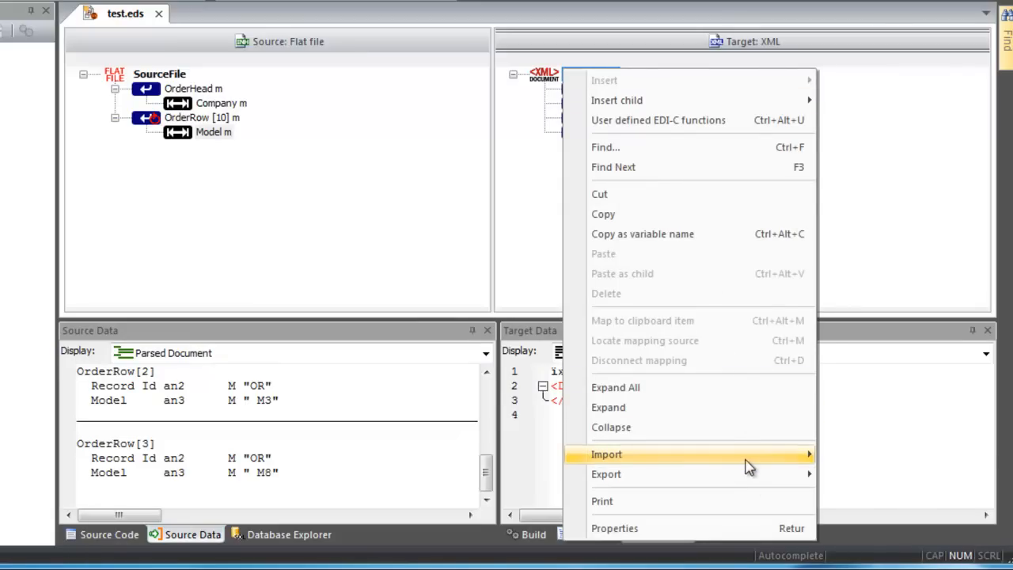
{"action": "mouse_move", "coordinate": [606, 453]}
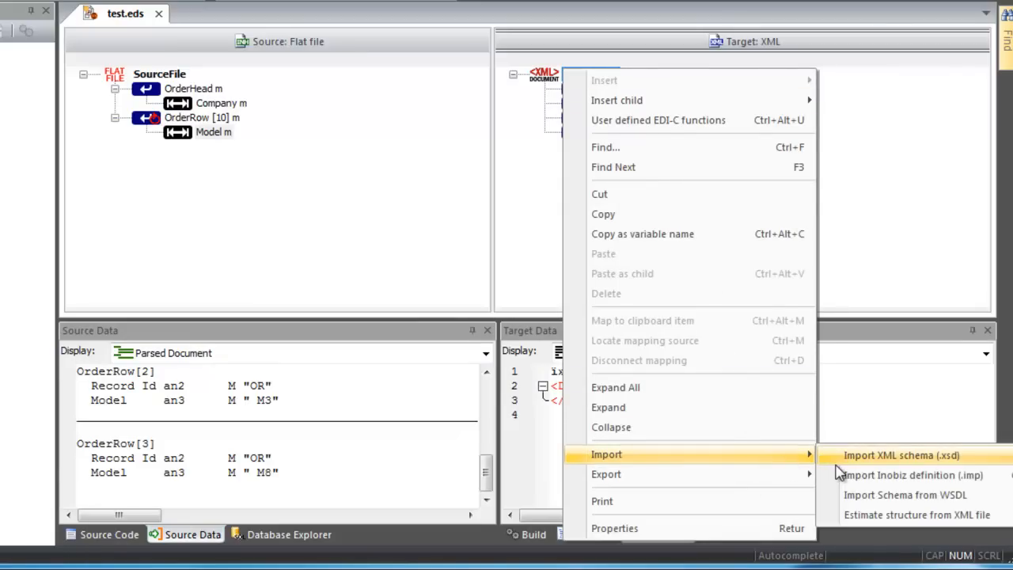
{"action": "left_click", "coordinate": [901, 455]}
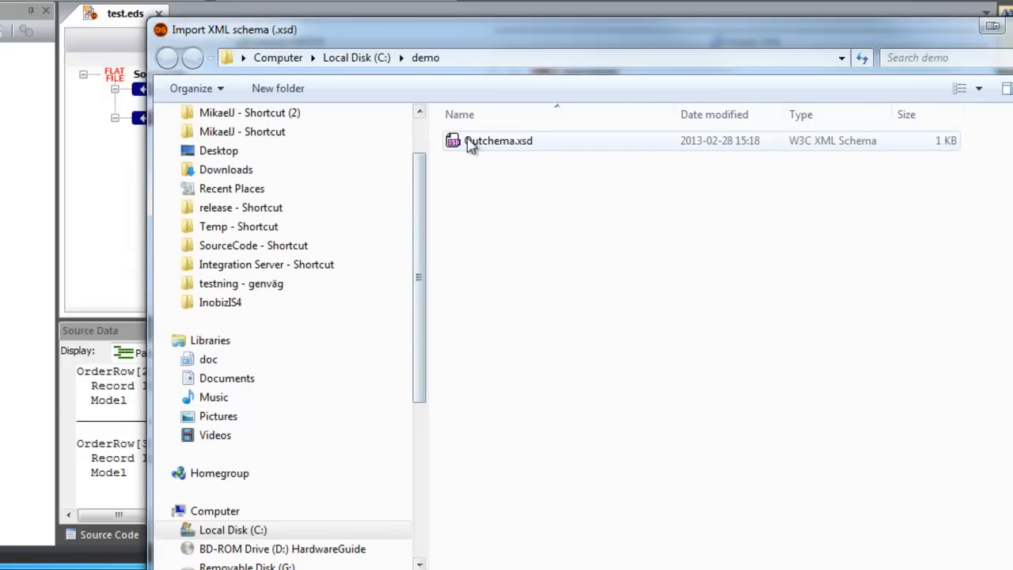
{"action": "double_click", "coordinate": [498, 140]}
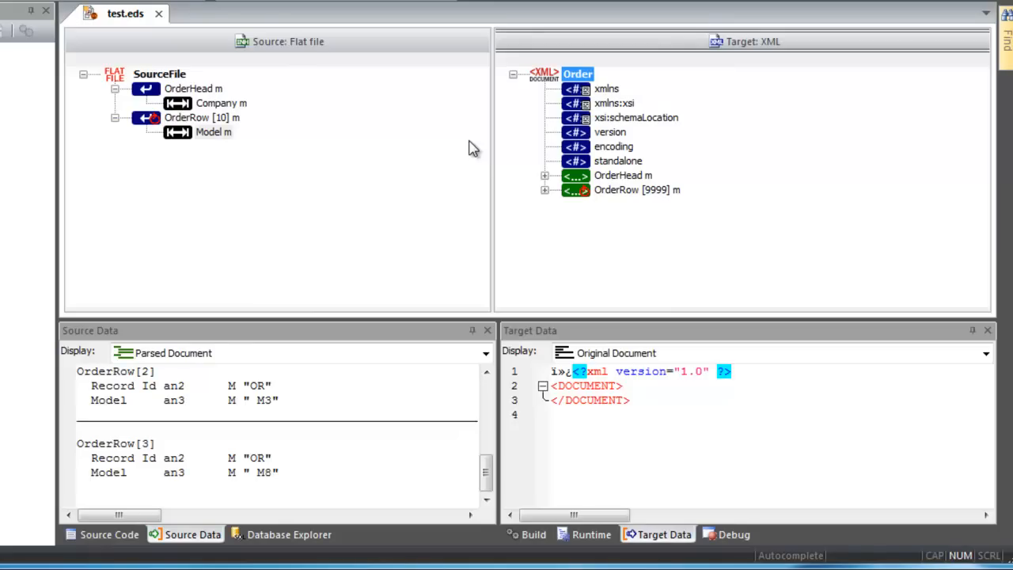
{"action": "left_click", "coordinate": [545, 175]}
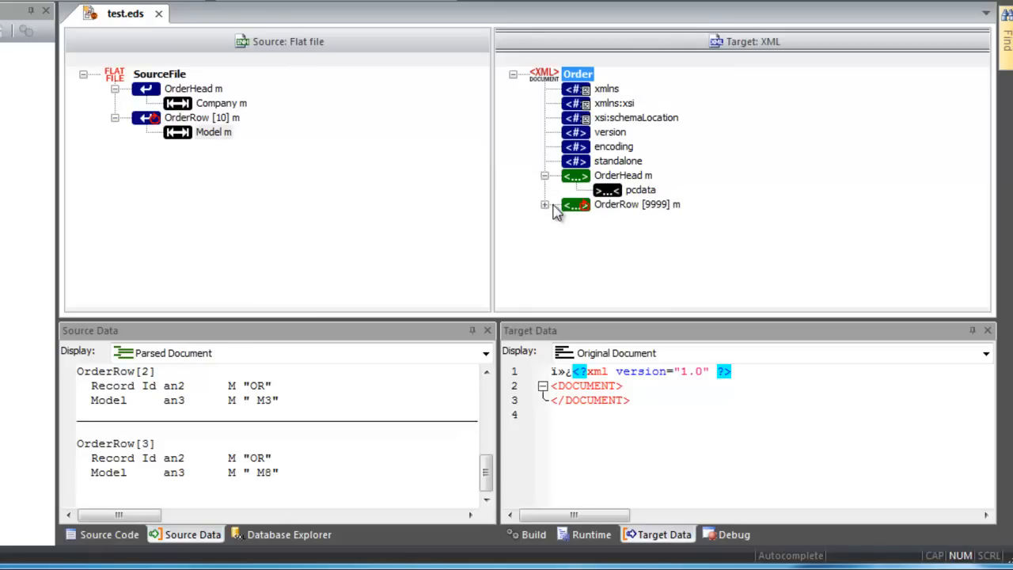
{"action": "left_click", "coordinate": [544, 204]}
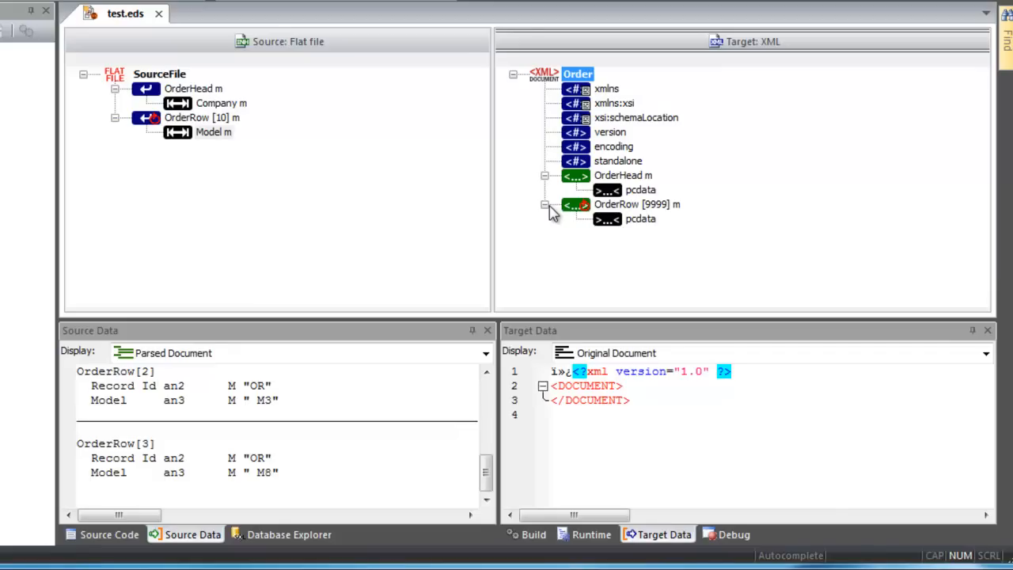
{"action": "mouse_move", "coordinate": [560, 239]}
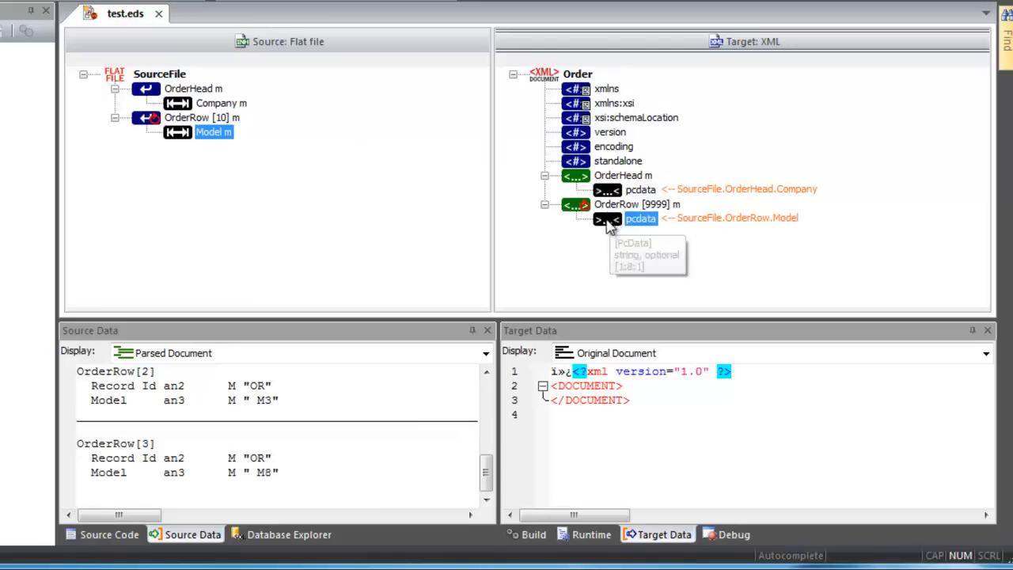
{"action": "mouse_move", "coordinate": [431, 218]}
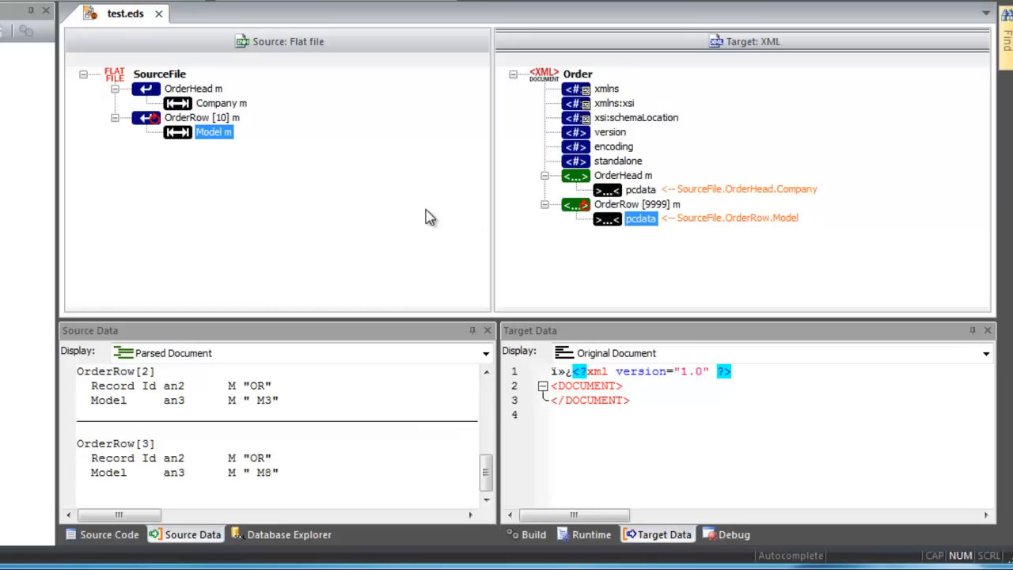
{"action": "mouse_move", "coordinate": [202, 118]}
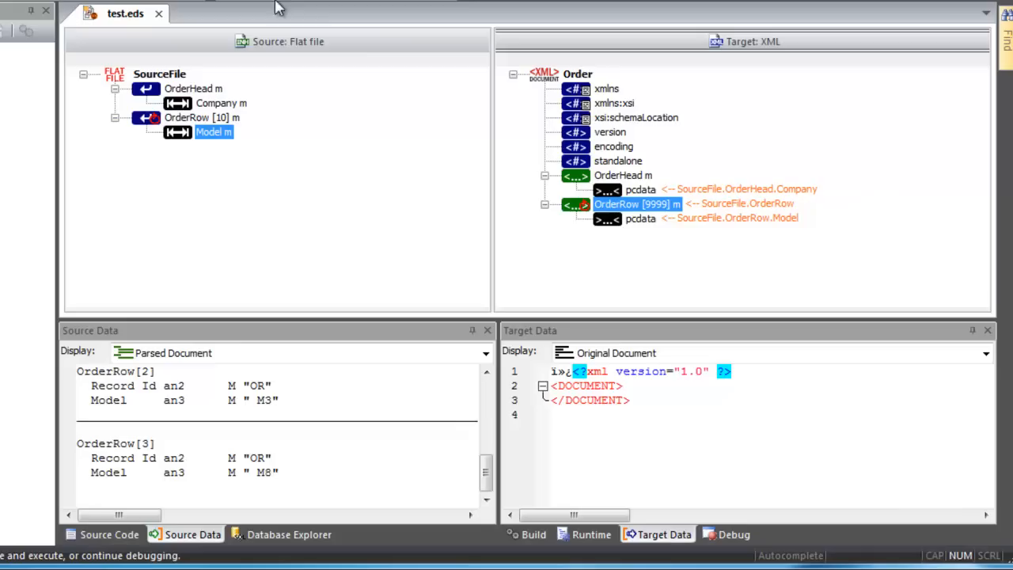
{"action": "mouse_move", "coordinate": [278, 7]}
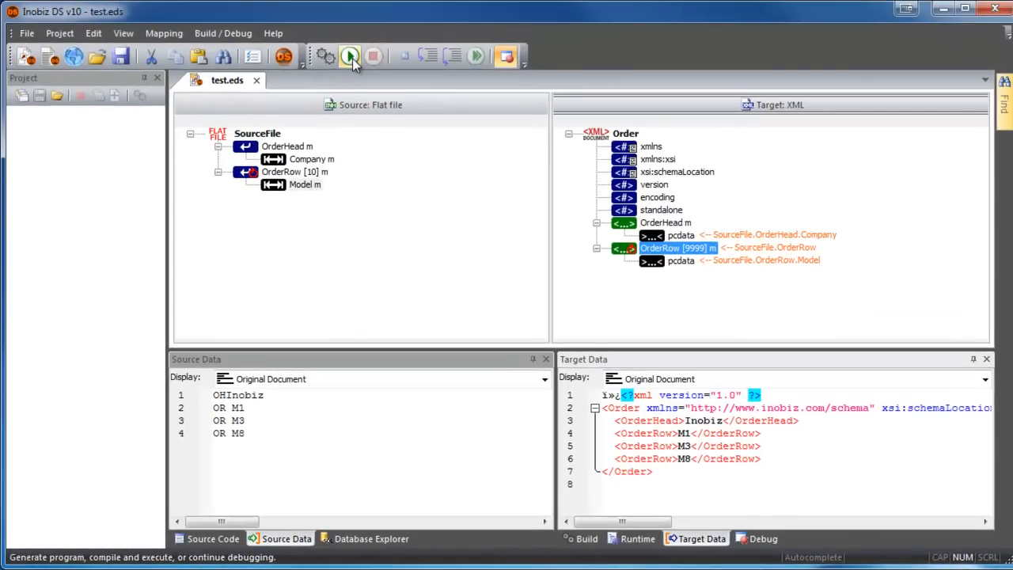
{"action": "mouse_move", "coordinate": [350, 56]}
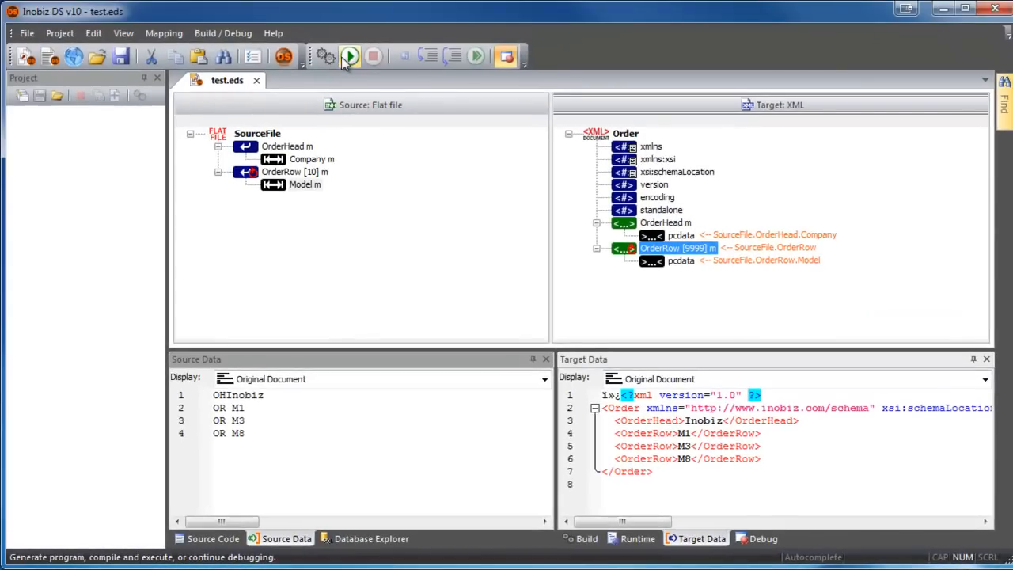